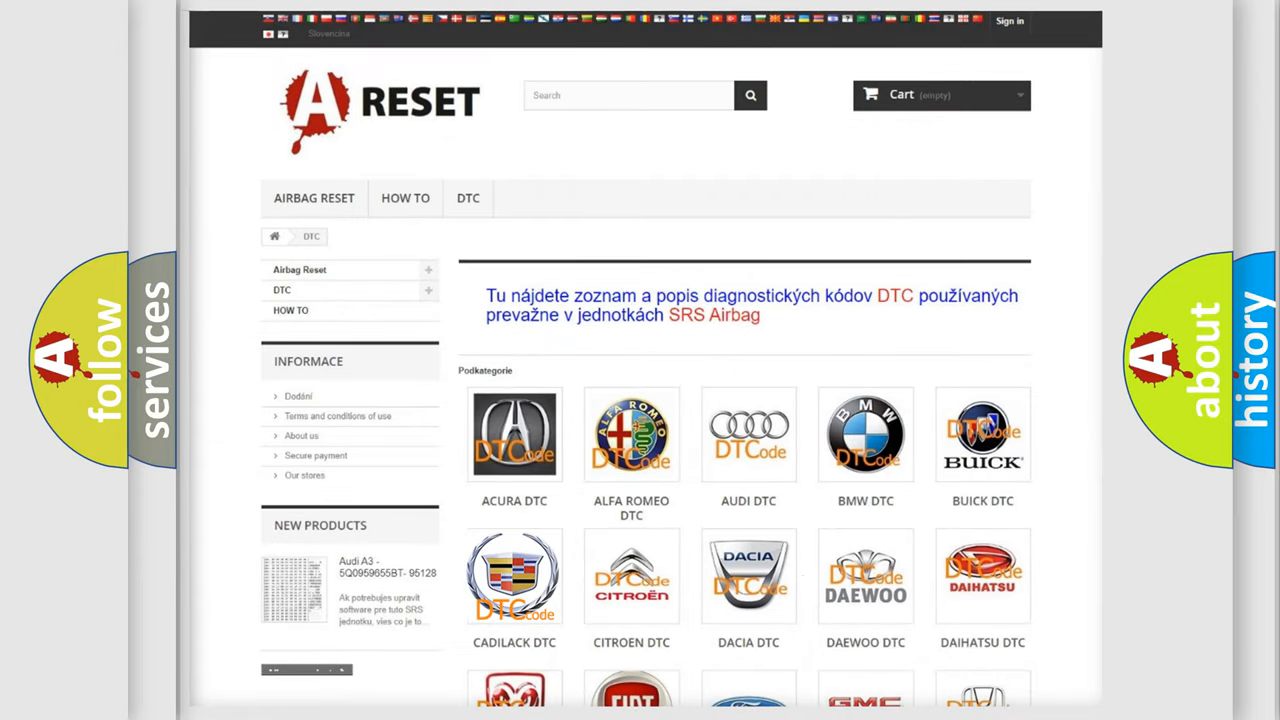
- Select the CADILLAC DTC logo to list its airbag trouble code subcategories
left_click(514, 576)
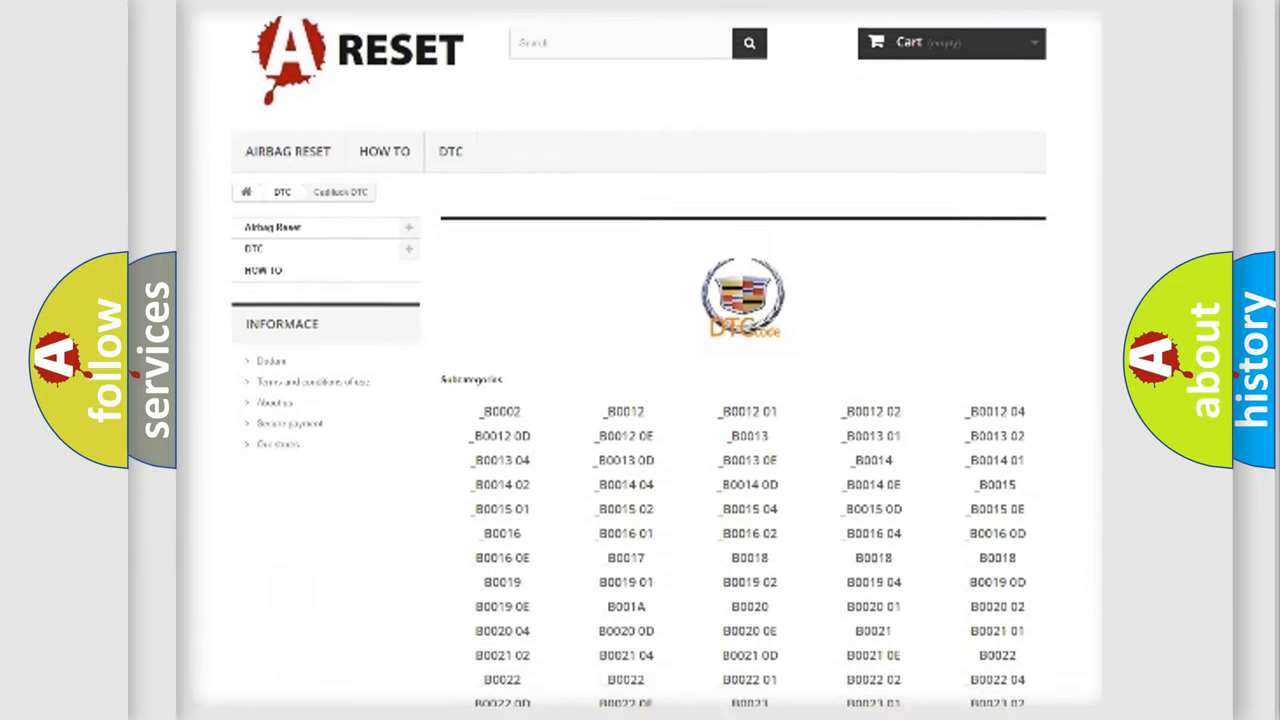